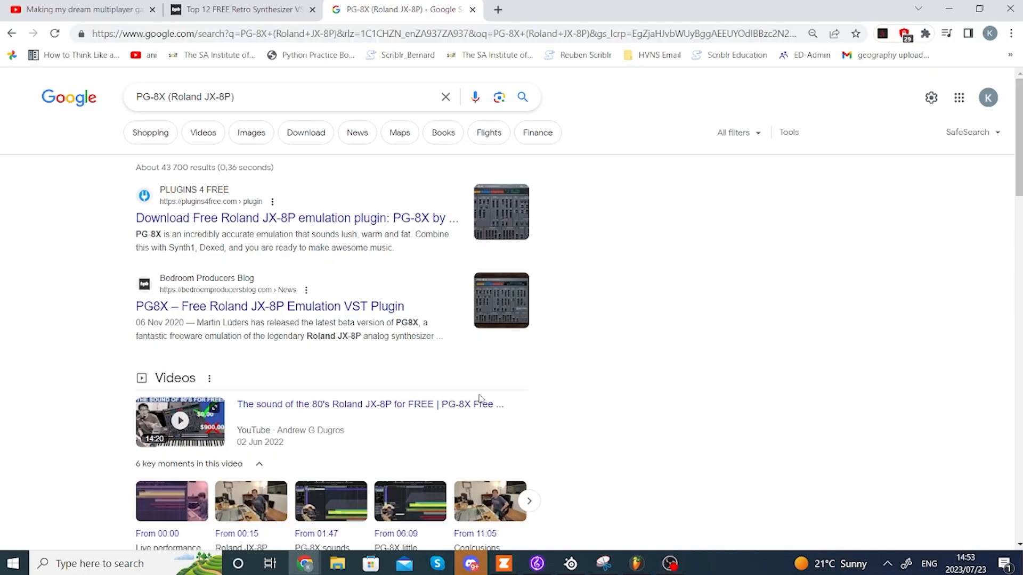
- Follow the Google result to Bedroom Producers Blog's free VST plugins directory
{"action": "left_click", "coordinate": [268, 307]}
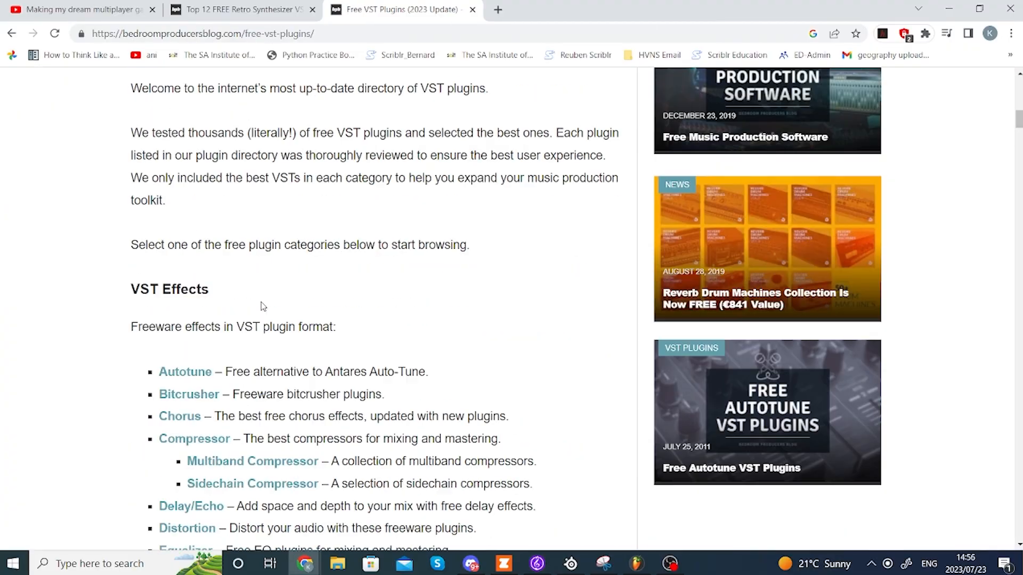